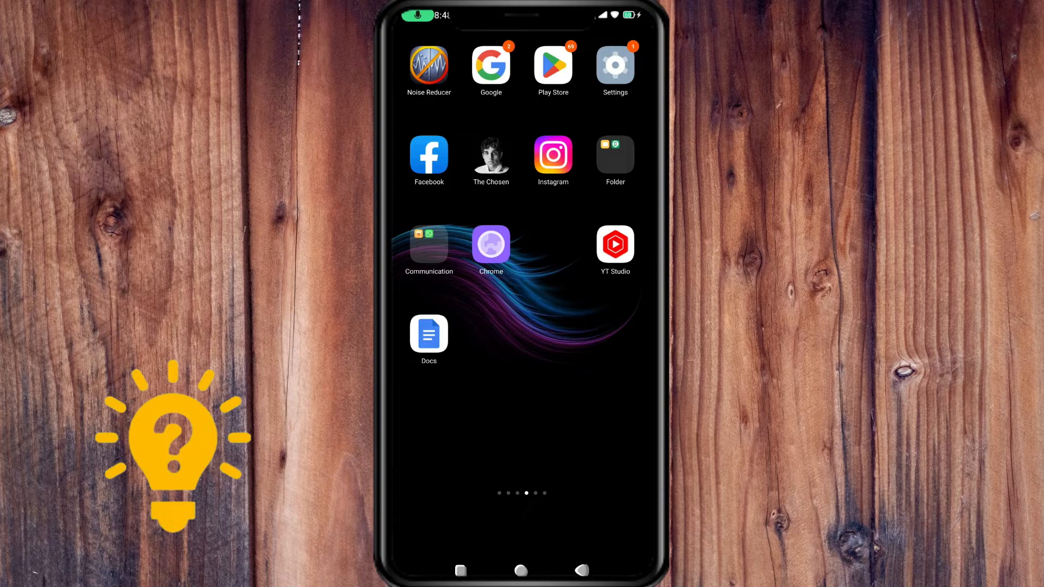
Launch Instagram from the home screen to show the home feed
left_click(552, 155)
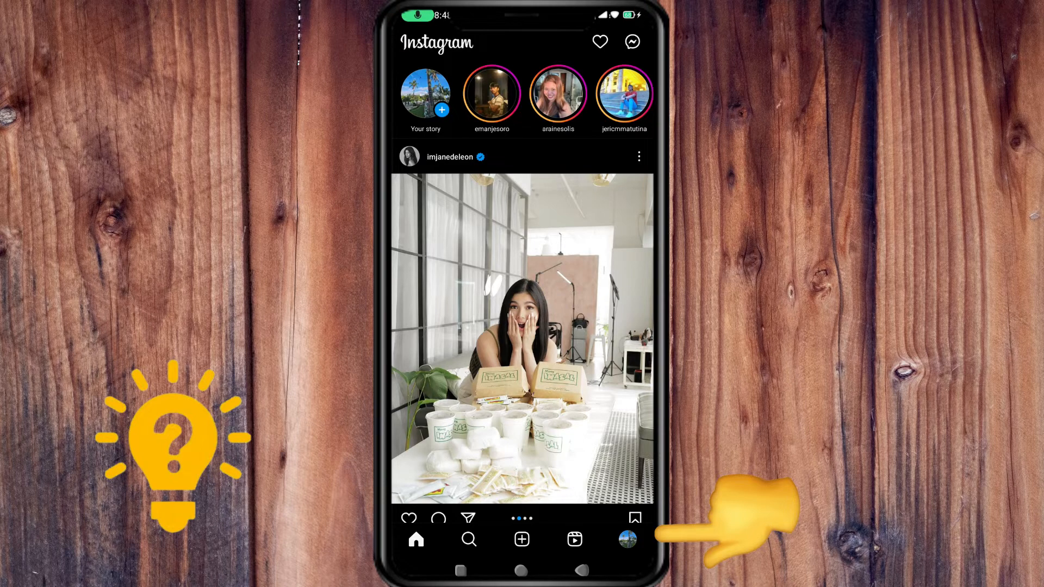
Go to the profile page and reach Settings and privacy via the menu
left_click(626, 539)
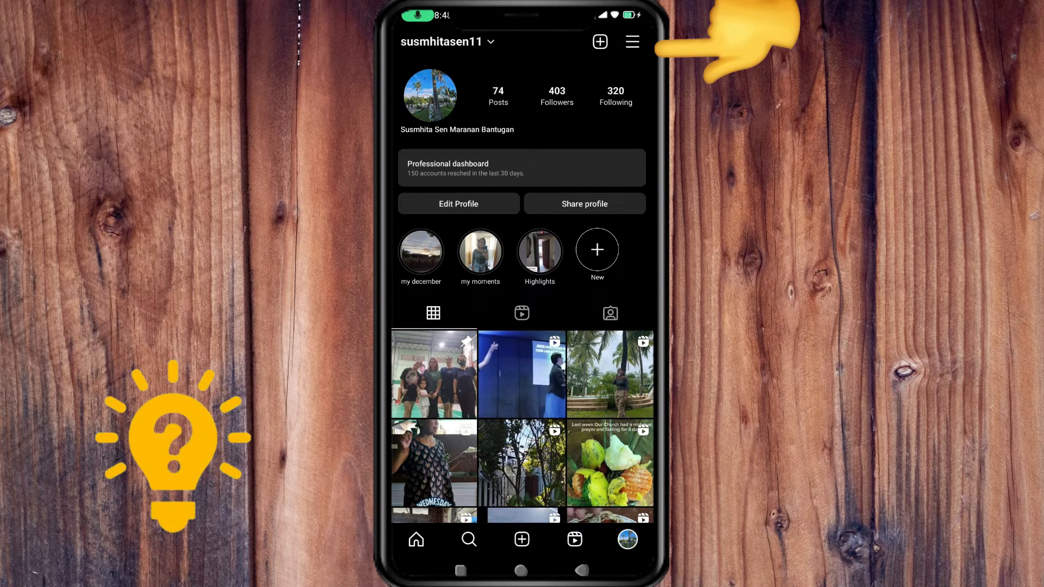
left_click(630, 41)
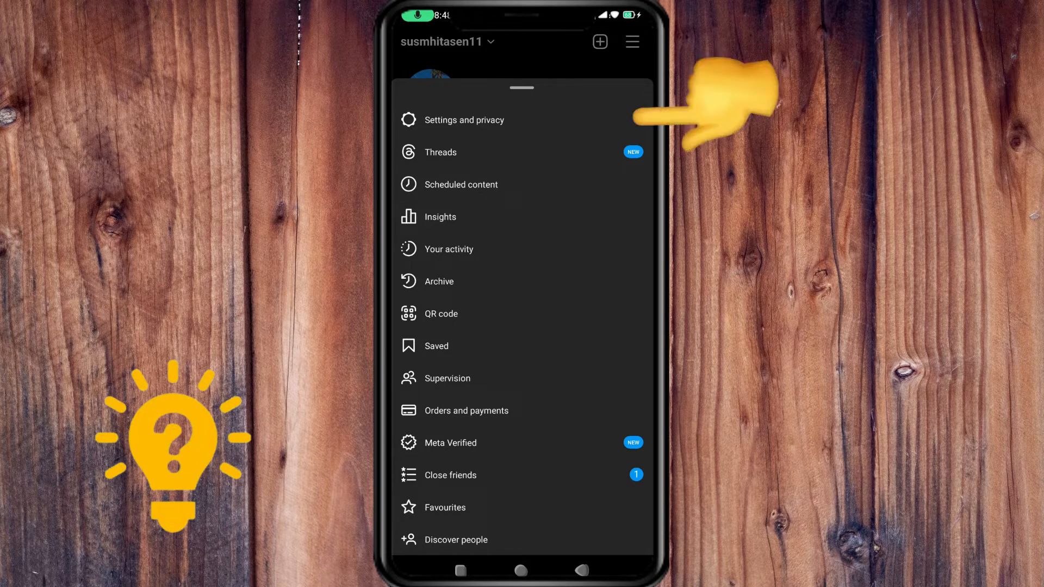
left_click(463, 119)
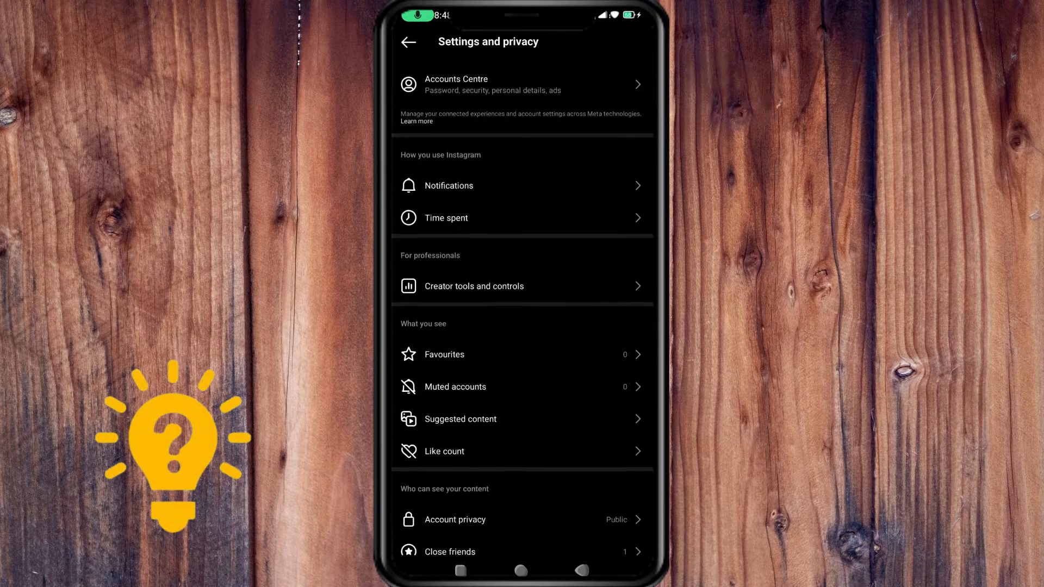
Reach the Dark mode options through Accessibility, with System Default currently chosen
scroll("down", 3)
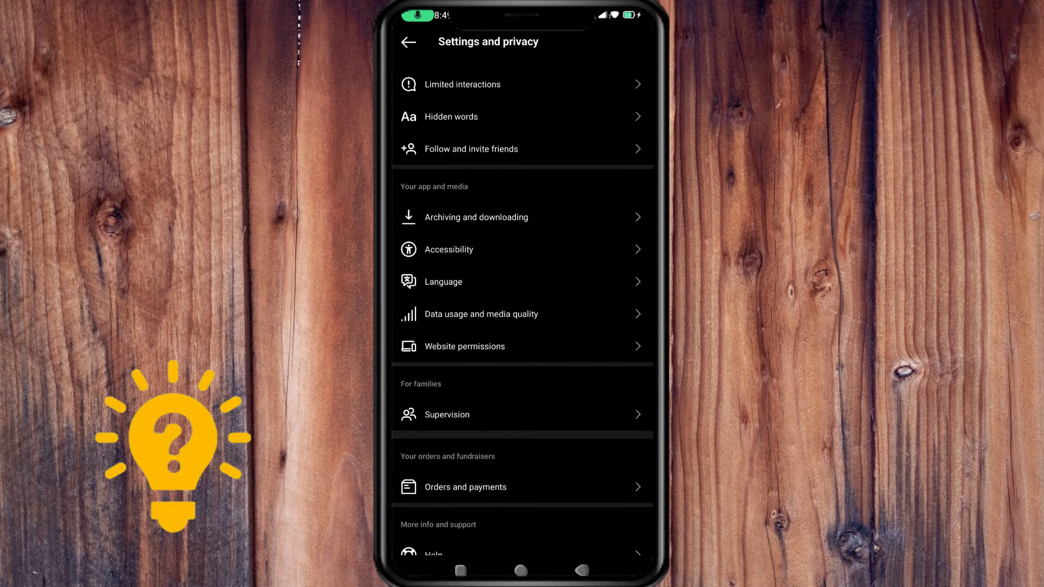
left_click(448, 249)
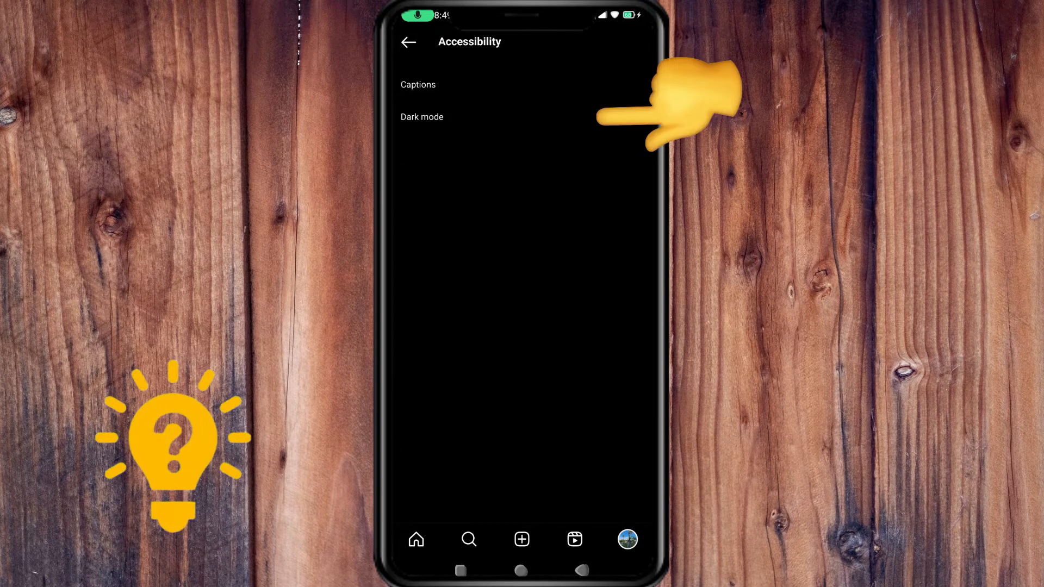
left_click(421, 116)
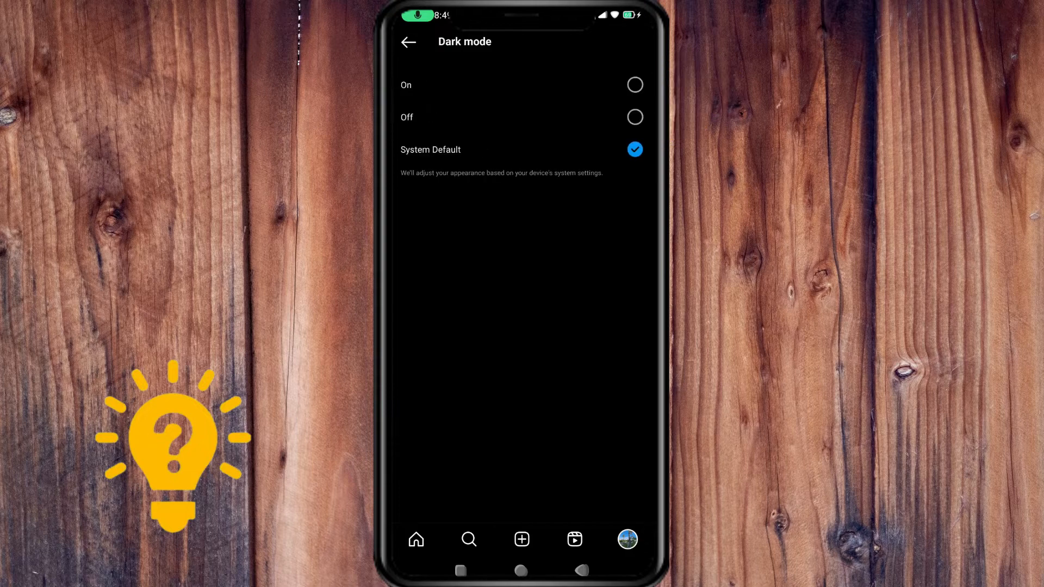